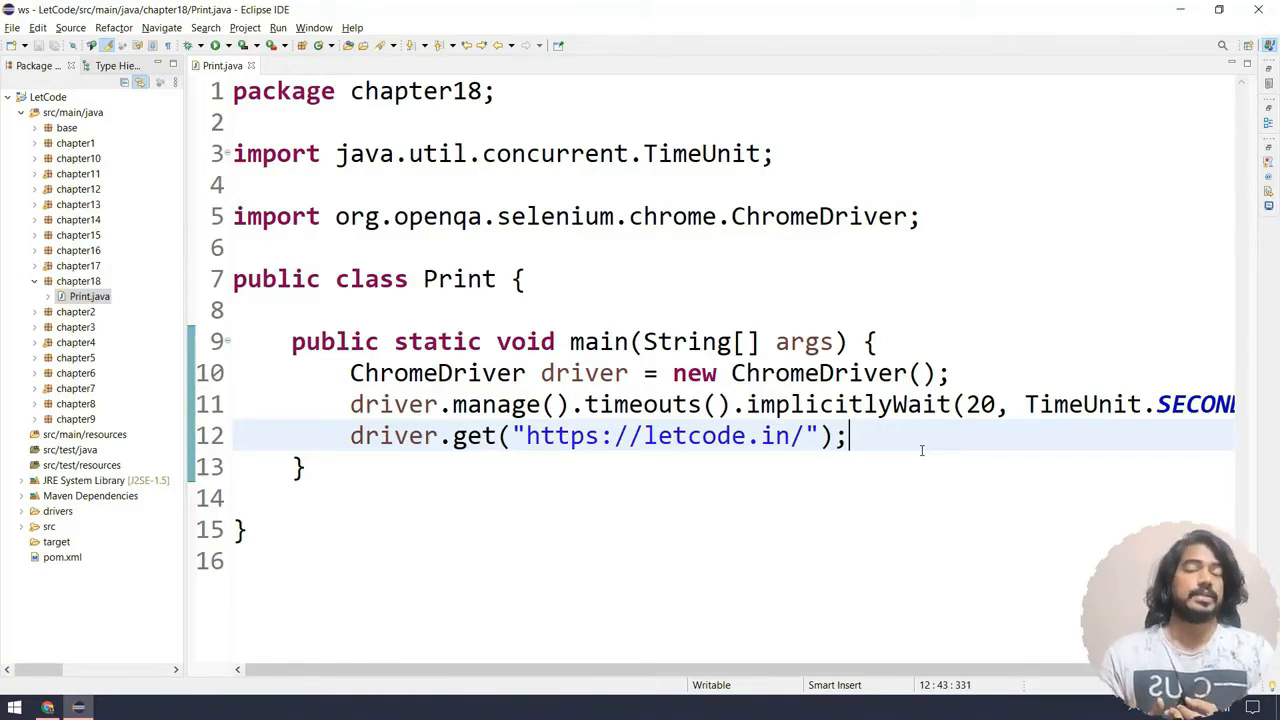
Add String title = driver.getTitle(); and System.out.println(title); below driver.get.
{"action": "type", "text": "dr"}
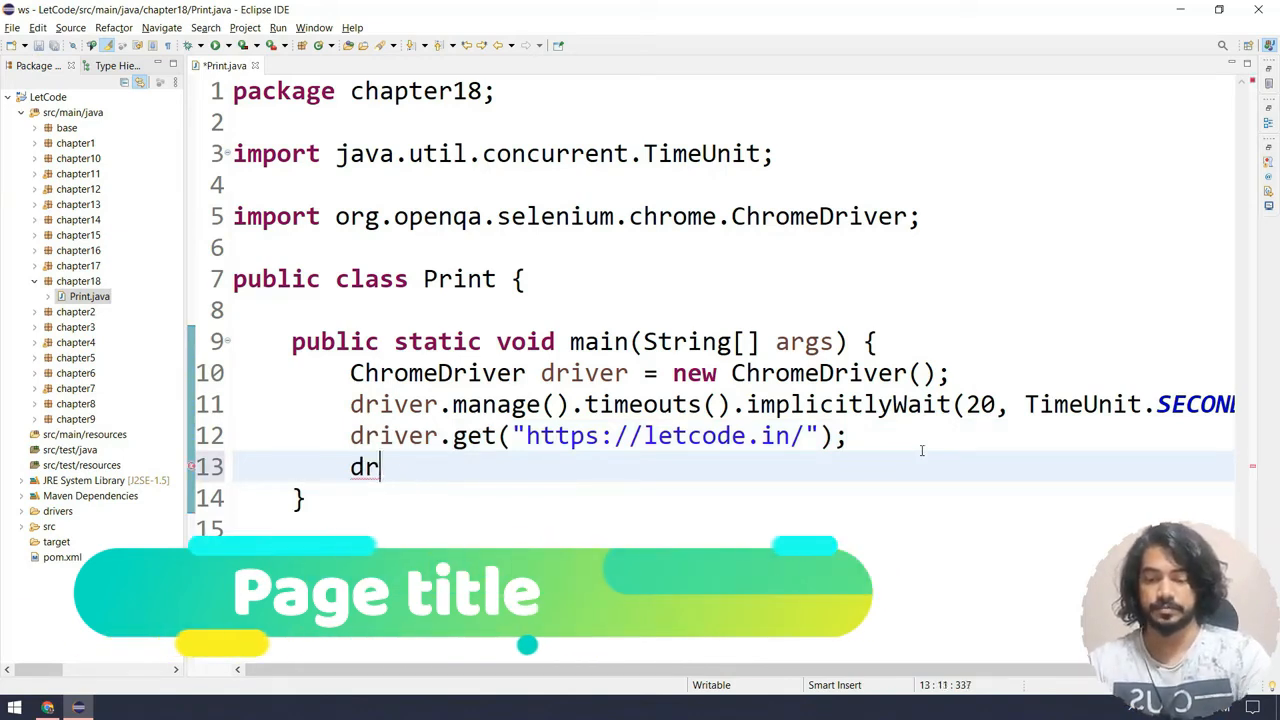
{"action": "type", "text": "iver.getTitle("}
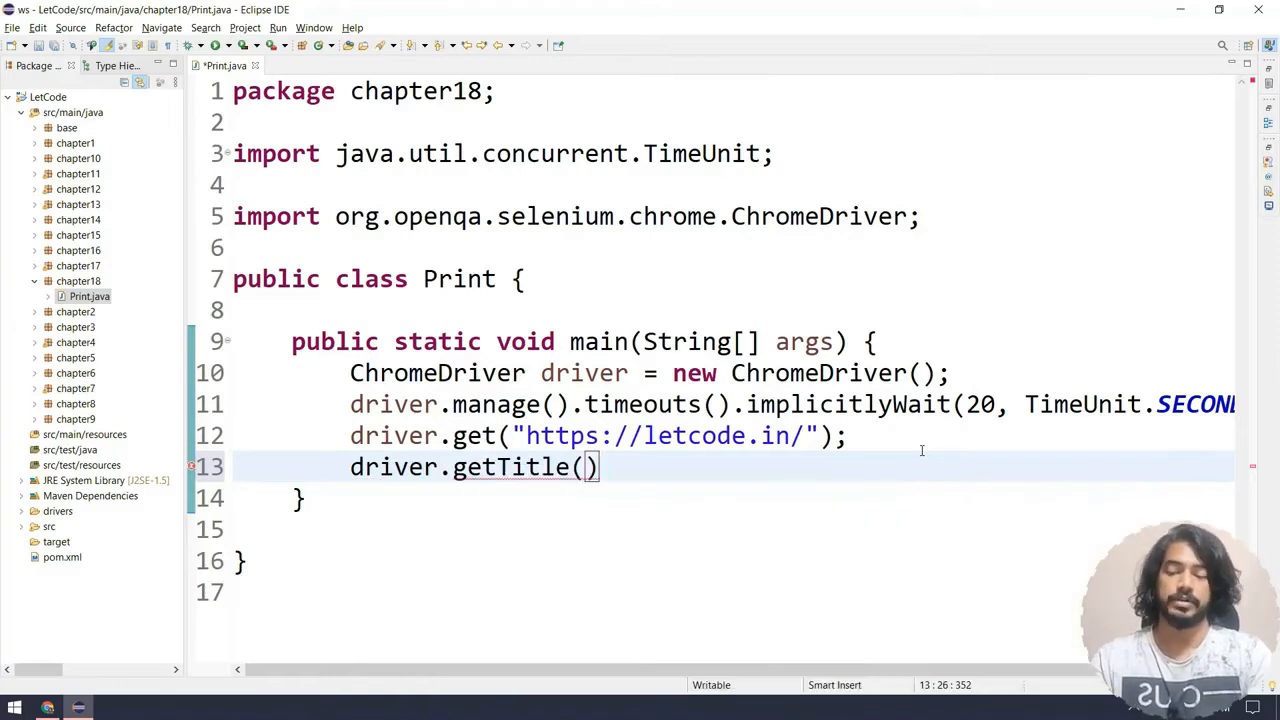
{"action": "type", "text": "String title ="}
{"action": "type", "text": "System.out.println(tile);"}
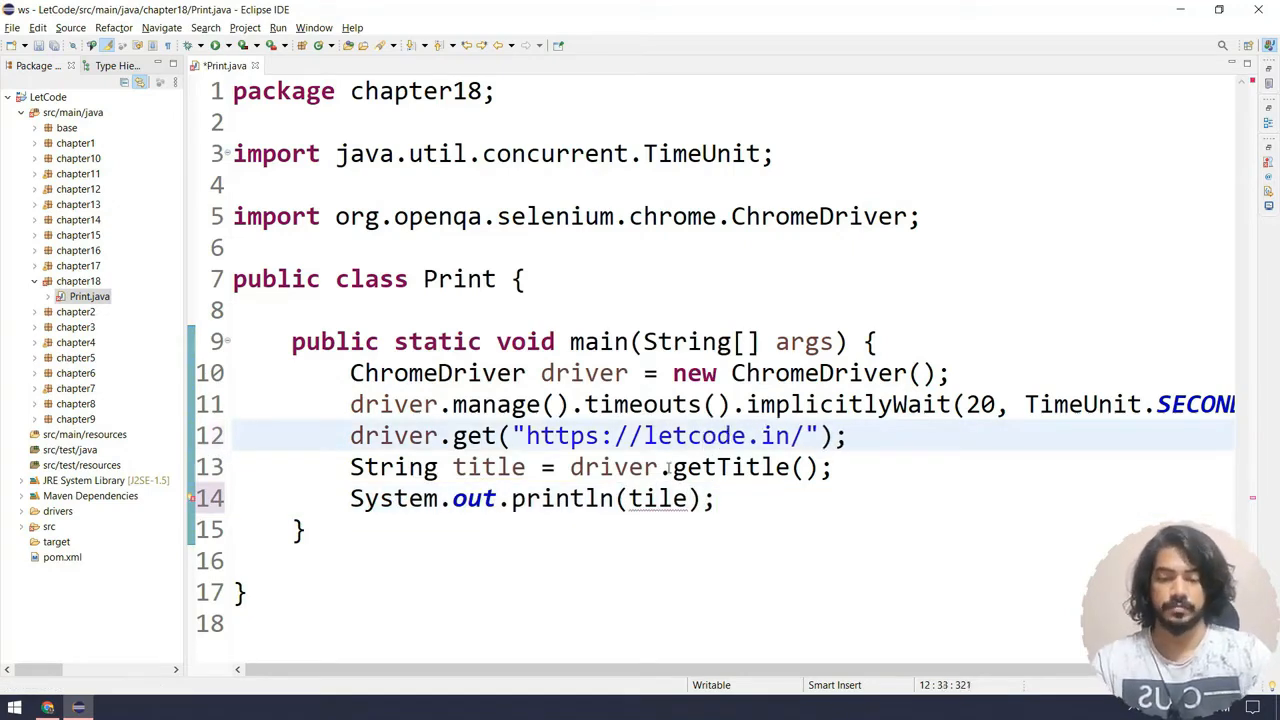
{"action": "type", "text": "y"}
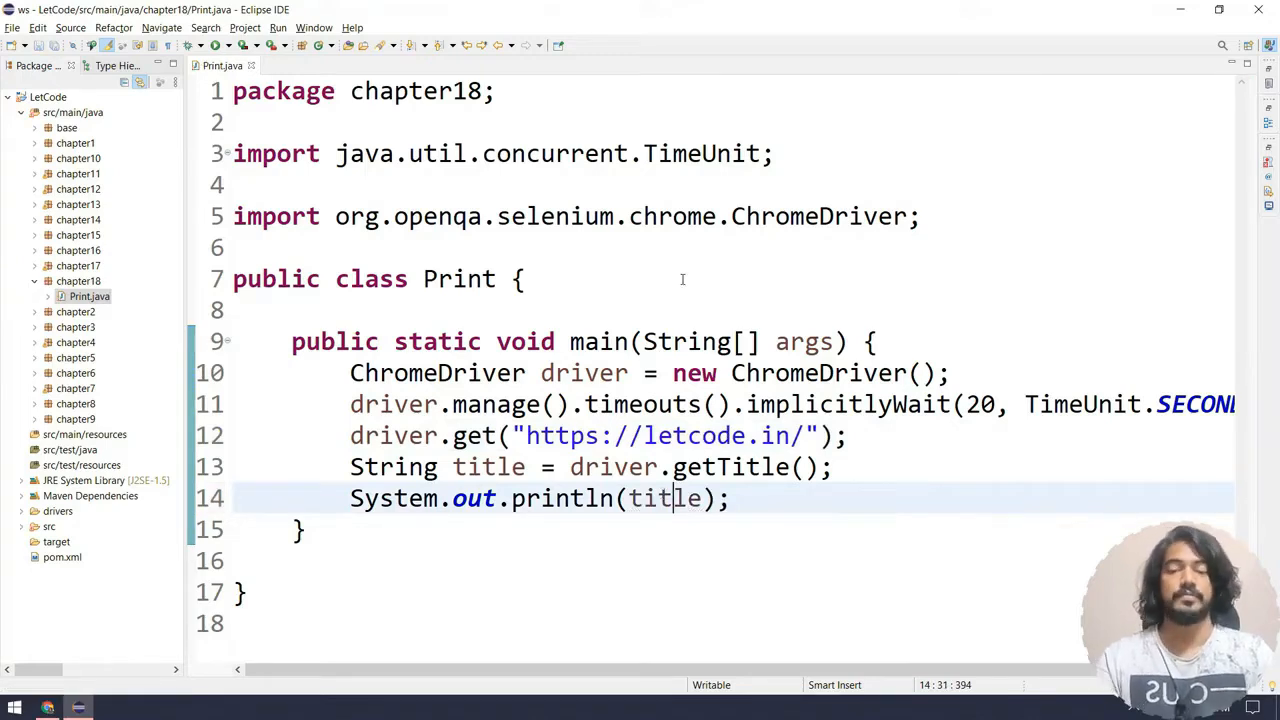
Run Print as a Java Application, let letcode.in load, then close the Chrome window.
{"action": "right_click", "coordinate": [680, 498]}
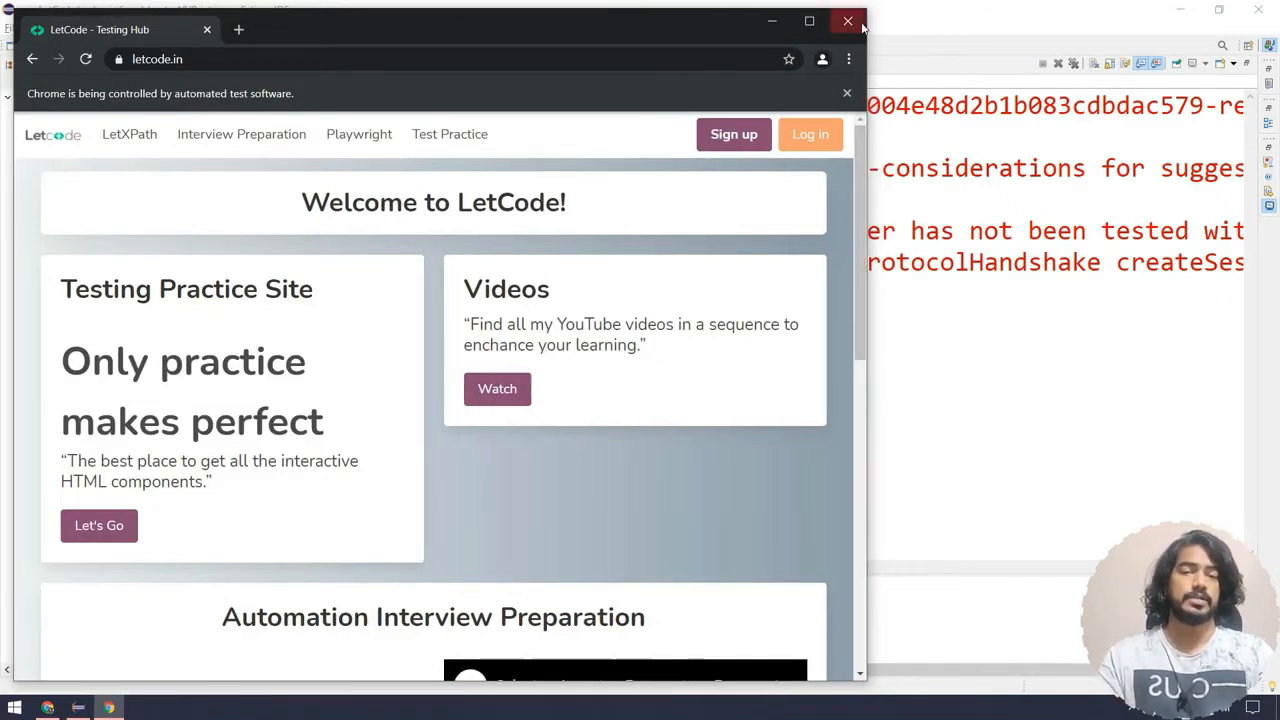
{"action": "left_click", "coordinate": [848, 20]}
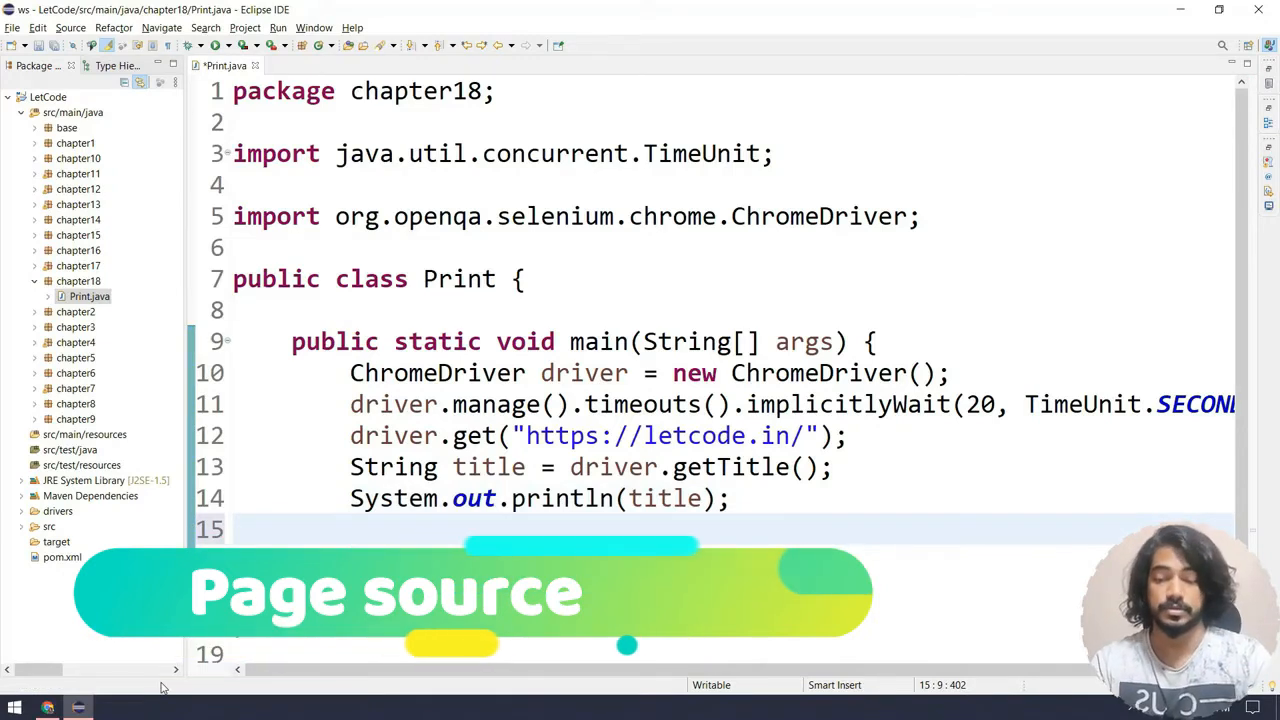
Add String pageSource = driver.getPageSource(); and System.out.println(pageSource);.
{"action": "type", "text": "driver.getPageSource();"}
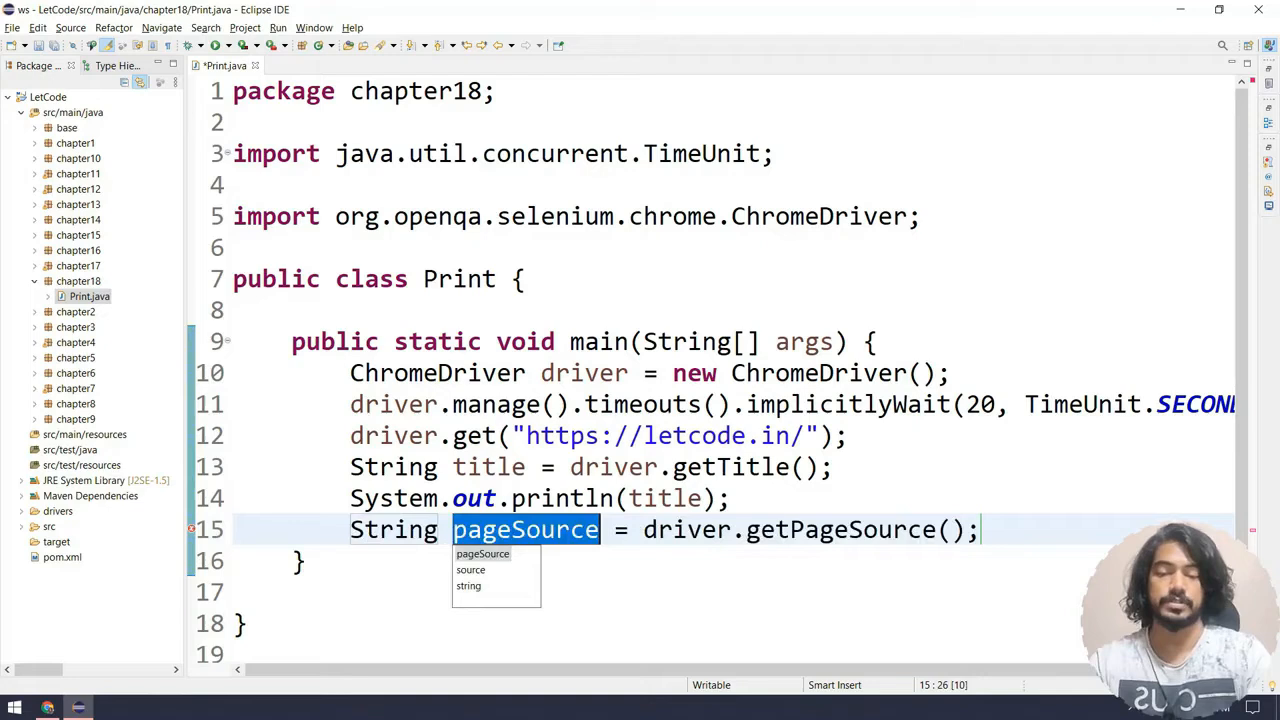
{"action": "mouse_move", "coordinate": [1160, 288]}
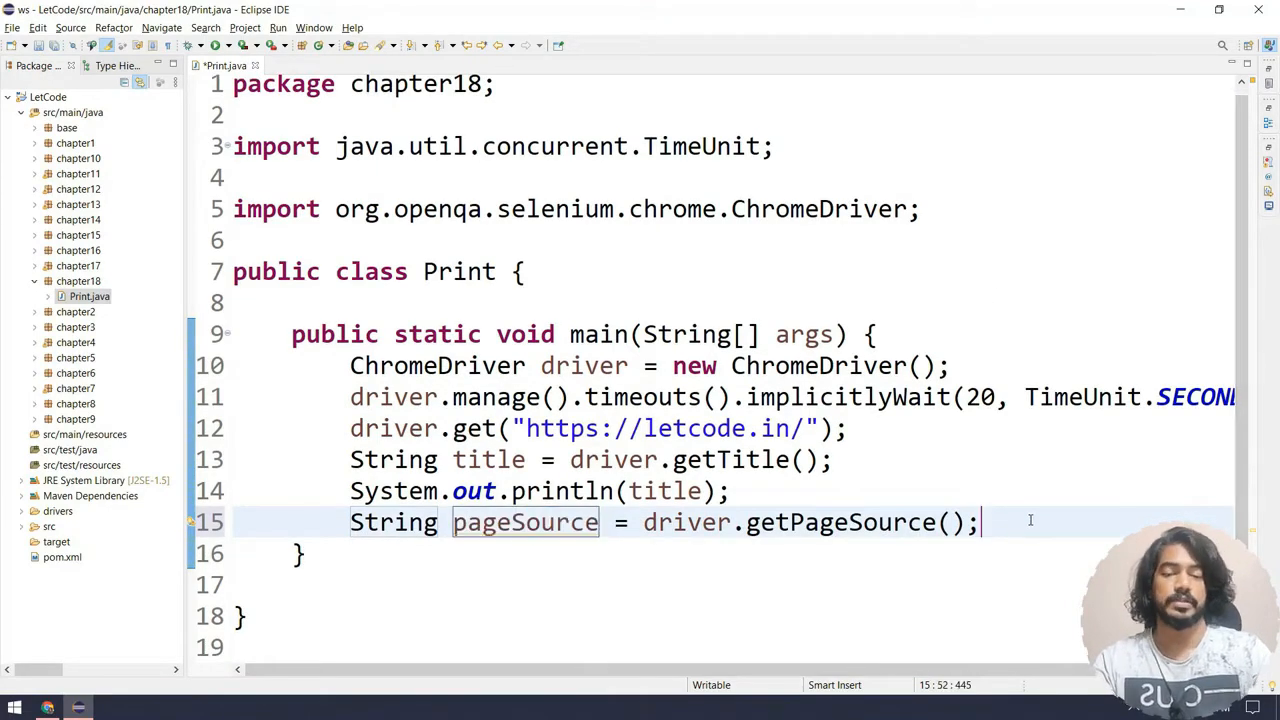
{"action": "type", "text": "sy"}
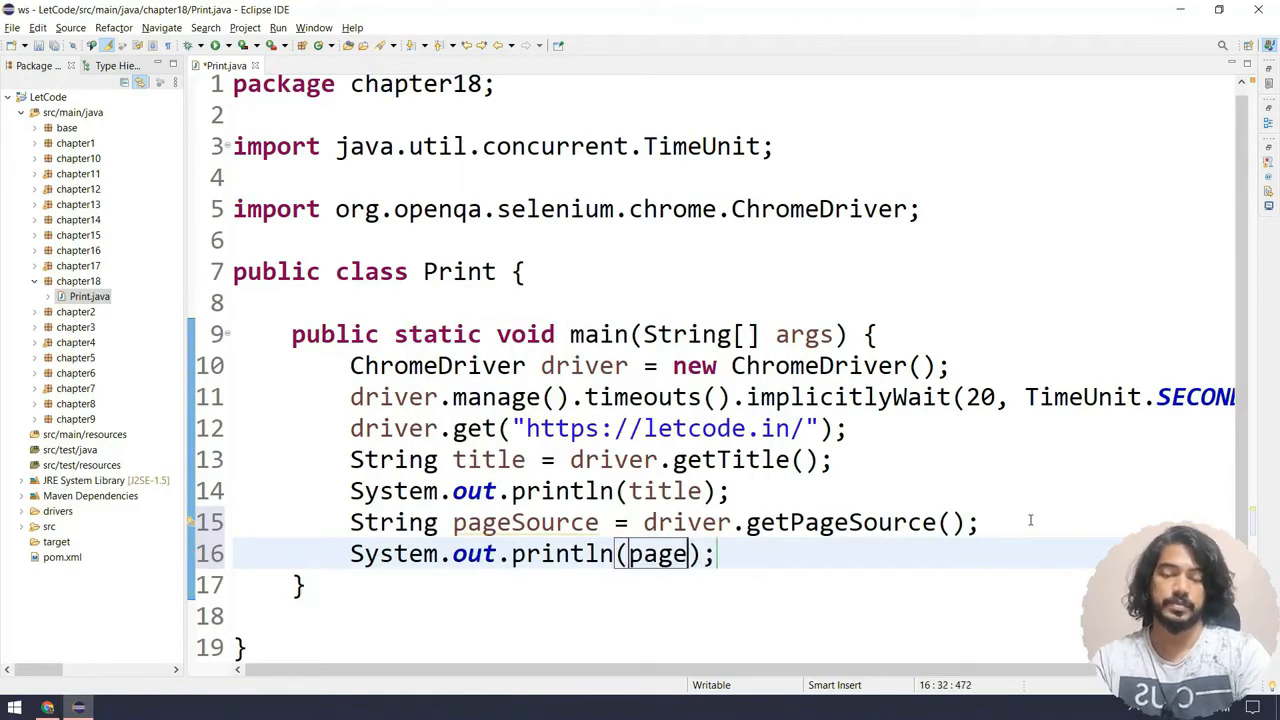
{"action": "type", "text": "Source"}
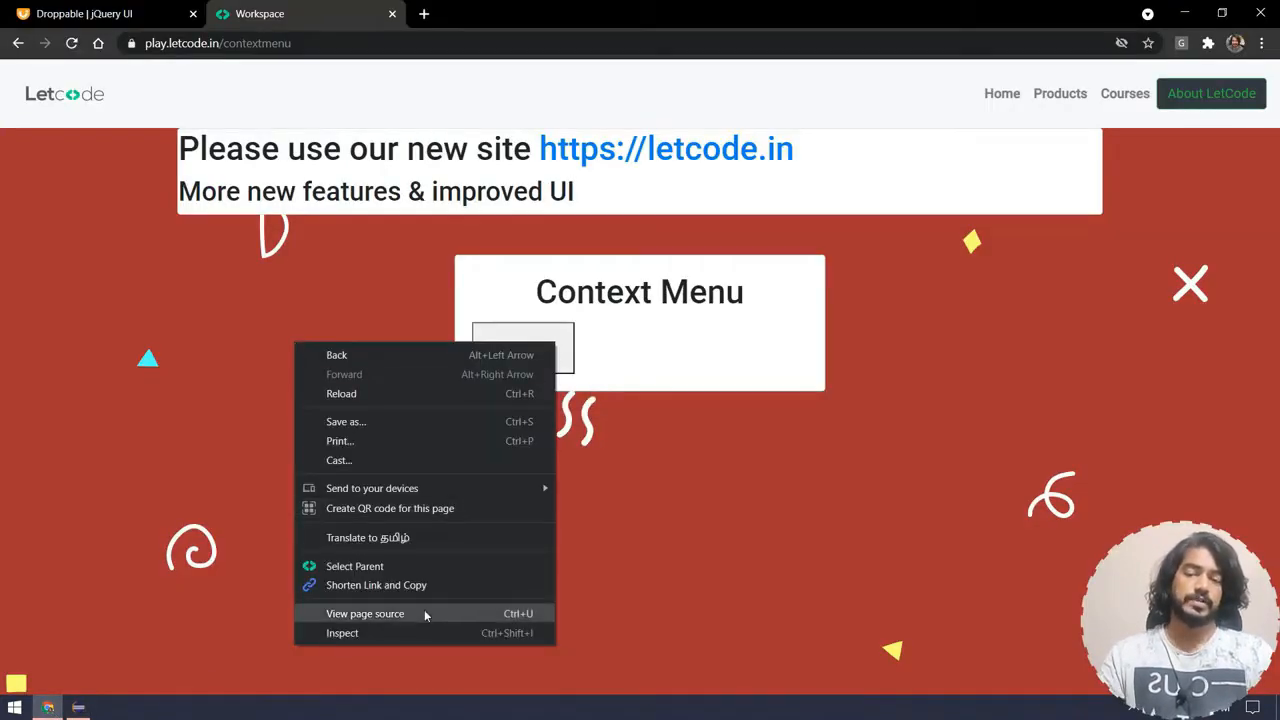
View the contextmenu page's source in Chrome with Line wrap enabled.
{"action": "left_click", "coordinate": [364, 612]}
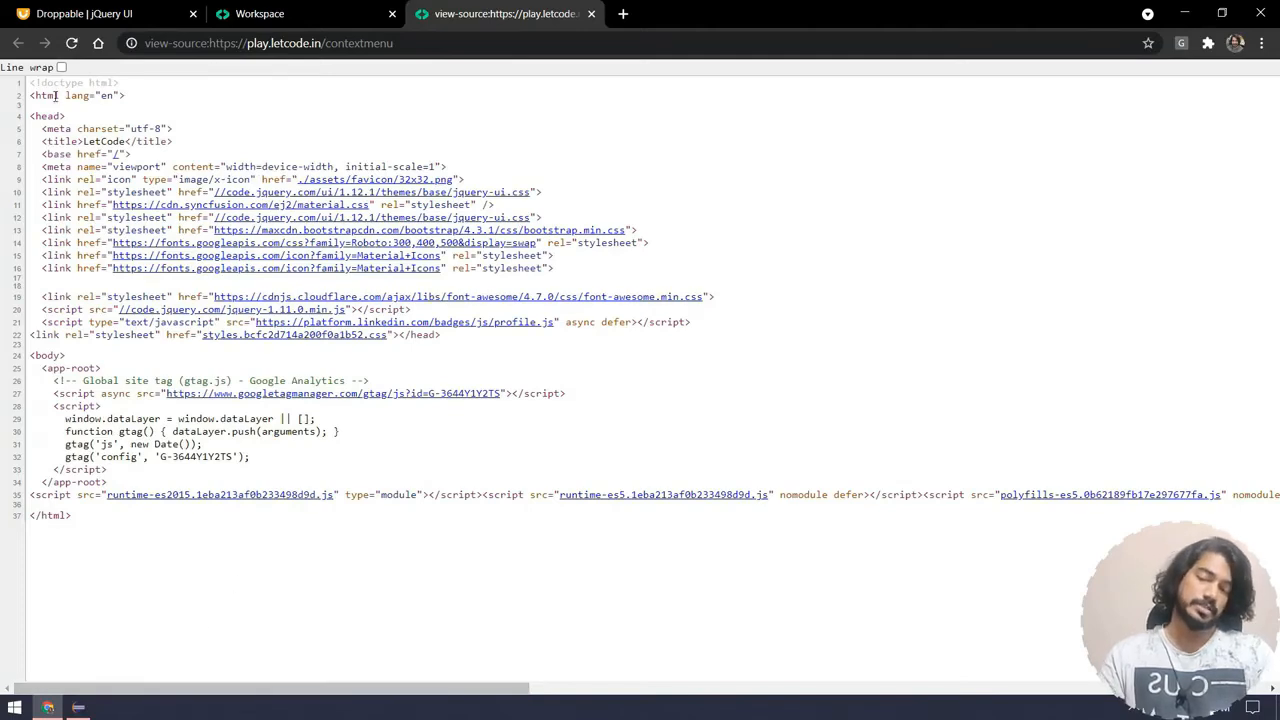
{"action": "left_click", "coordinate": [60, 68]}
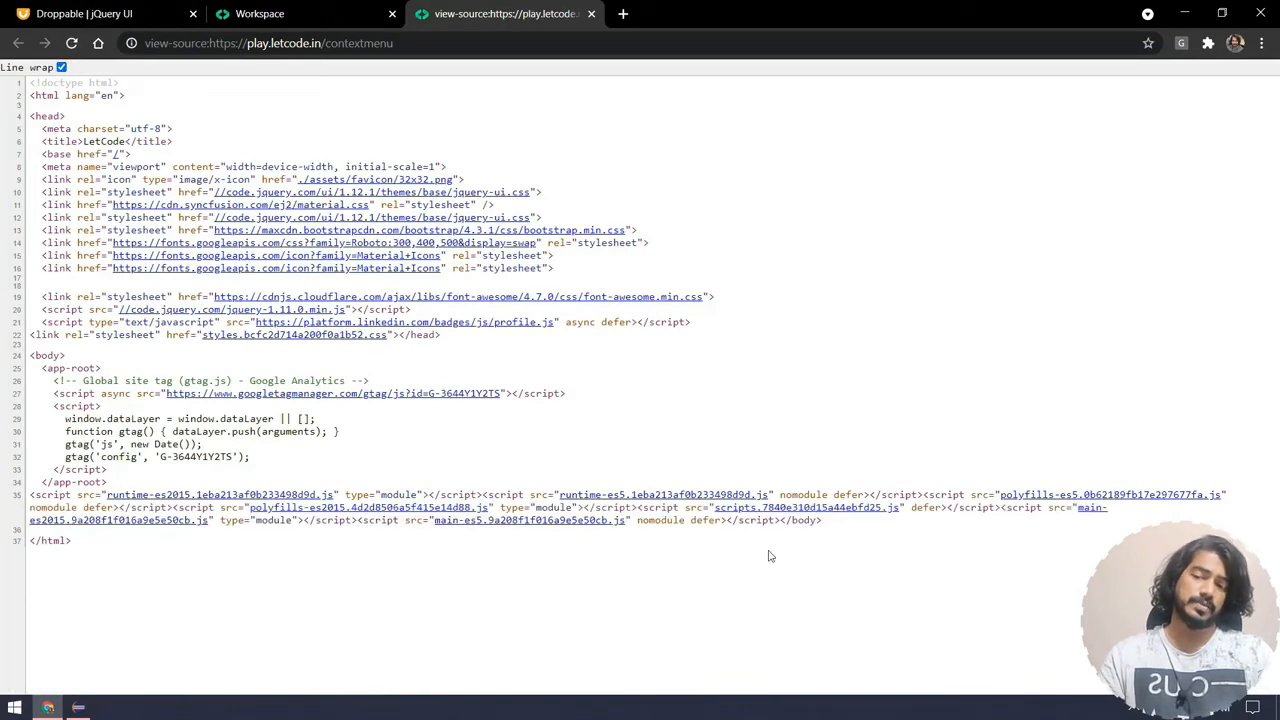
{"action": "mouse_move", "coordinate": [896, 606]}
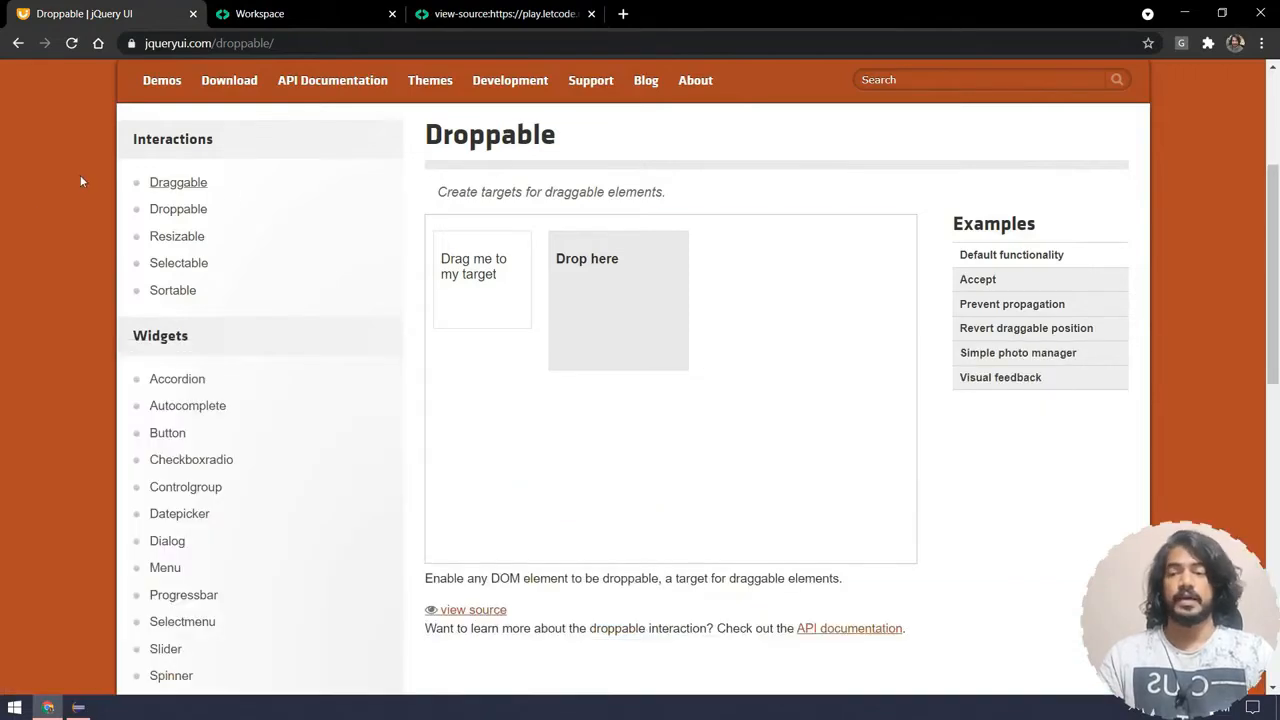
View the jQuery UI Droppable page's source, browse its markup, then return to Eclipse.
{"action": "left_click", "coordinate": [472, 608]}
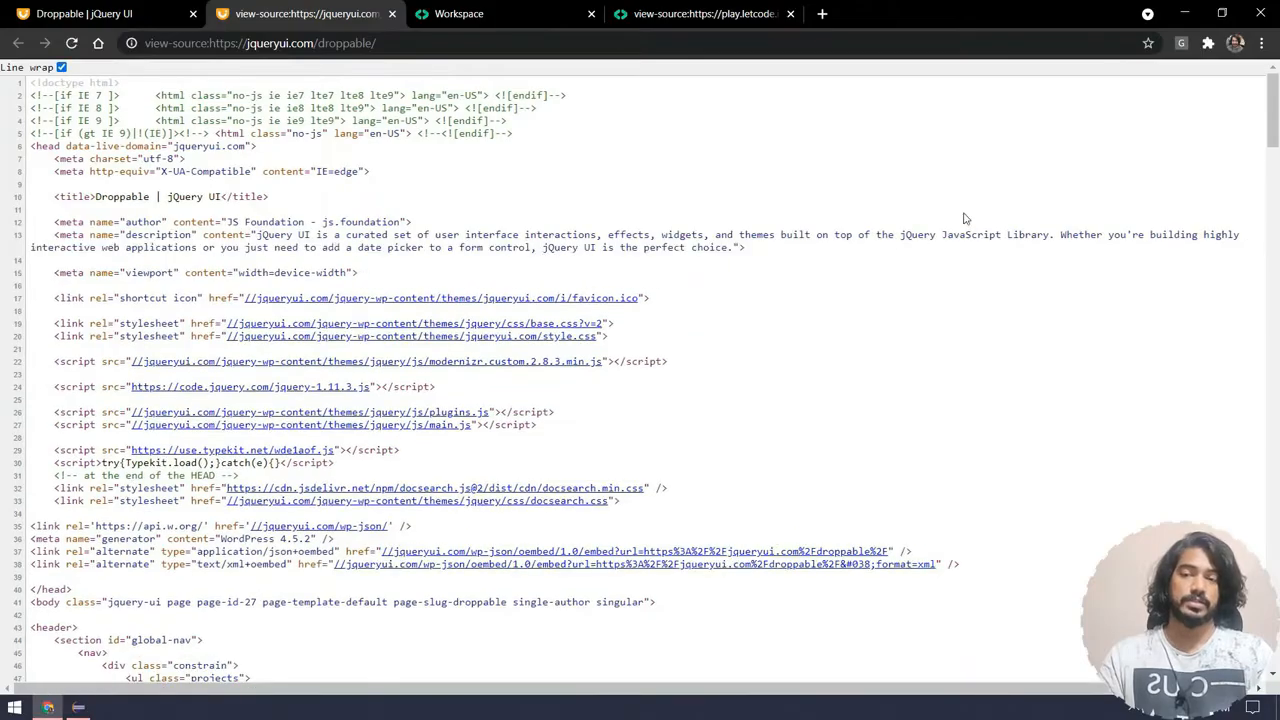
{"action": "scroll", "scroll_direction": "down", "scroll_amount": 3}
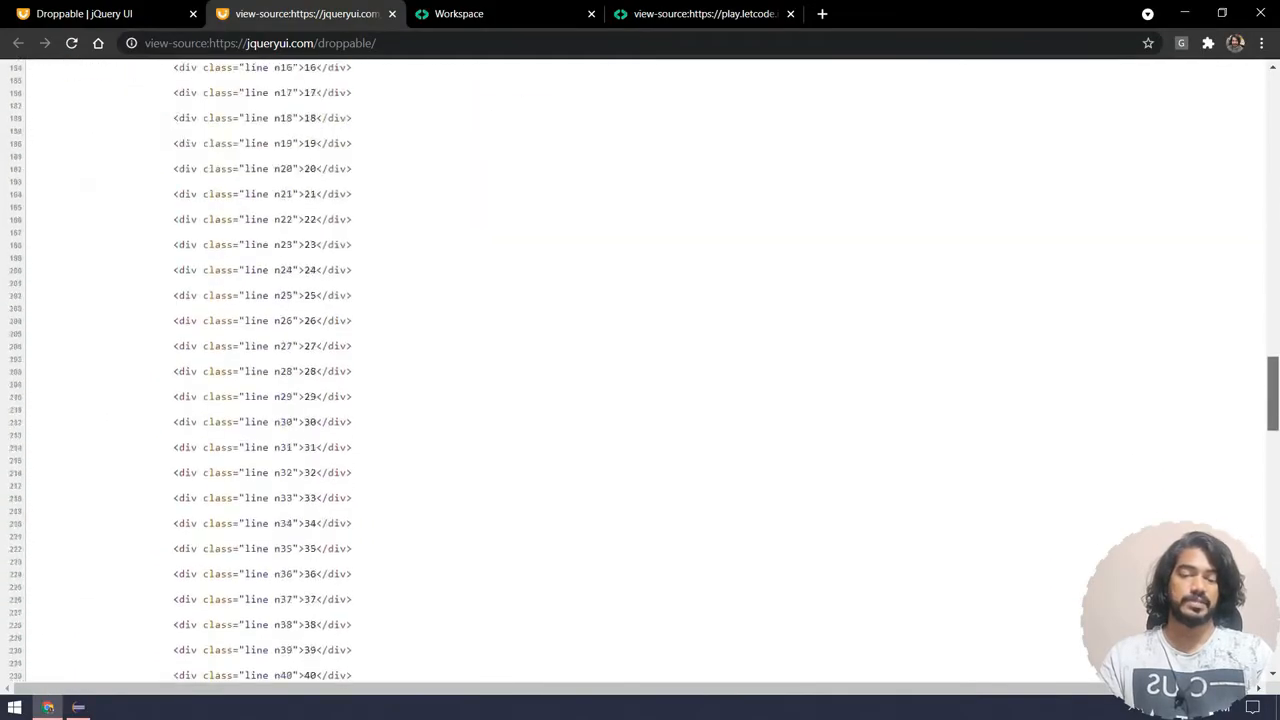
{"action": "scroll", "scroll_direction": "down", "scroll_amount": 3}
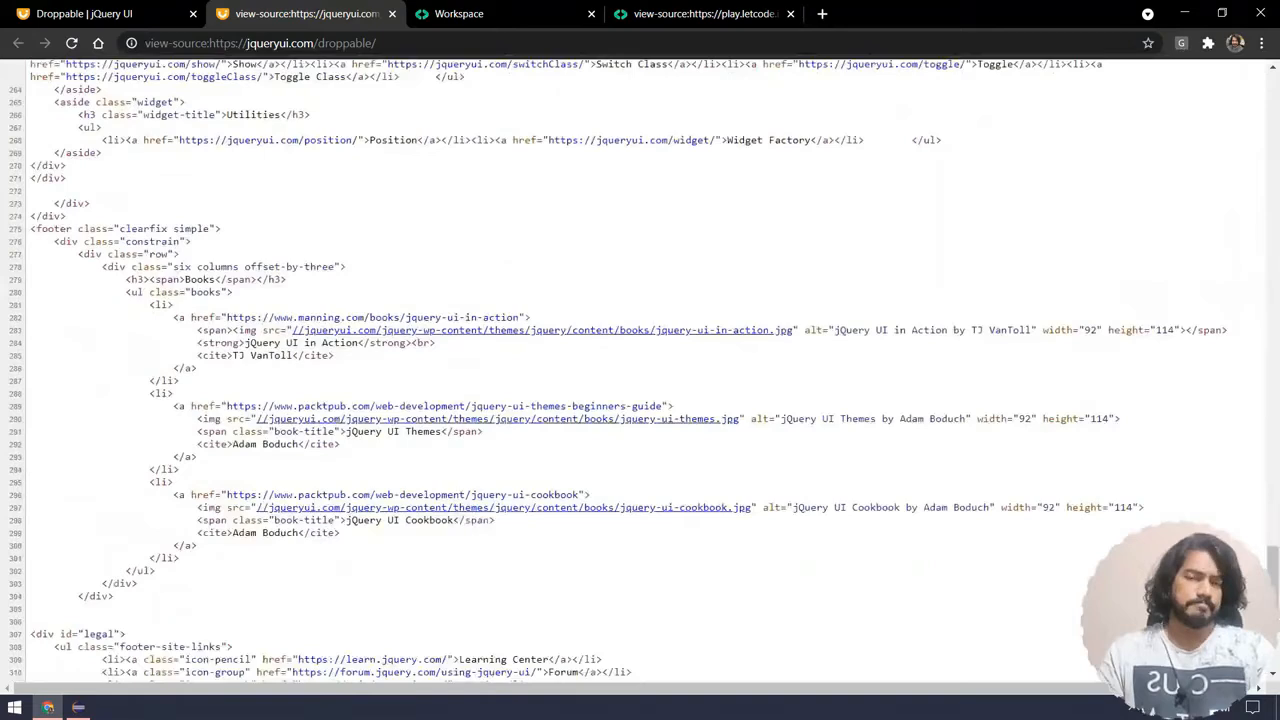
{"action": "left_click", "coordinate": [704, 12]}
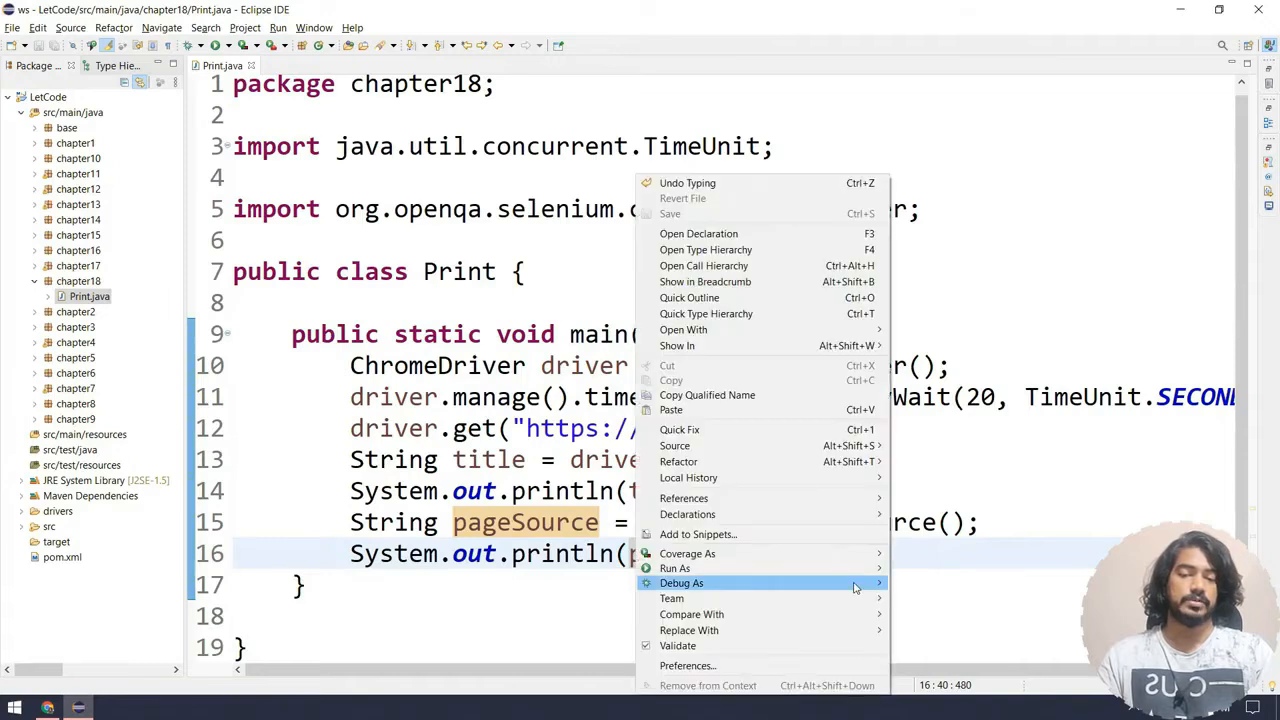
Run Print again, close Chrome, and scroll the printed letcode.in page source in the Console.
{"action": "left_click", "coordinate": [674, 568]}
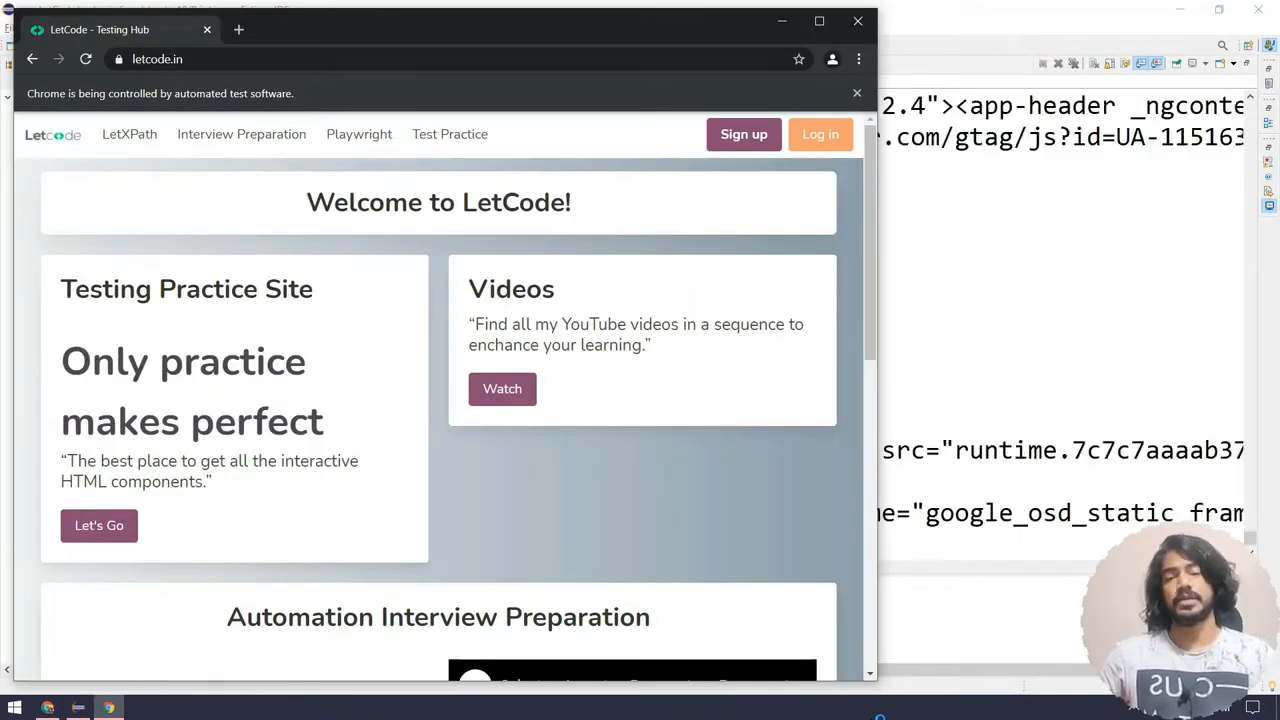
{"action": "left_click", "coordinate": [76, 708]}
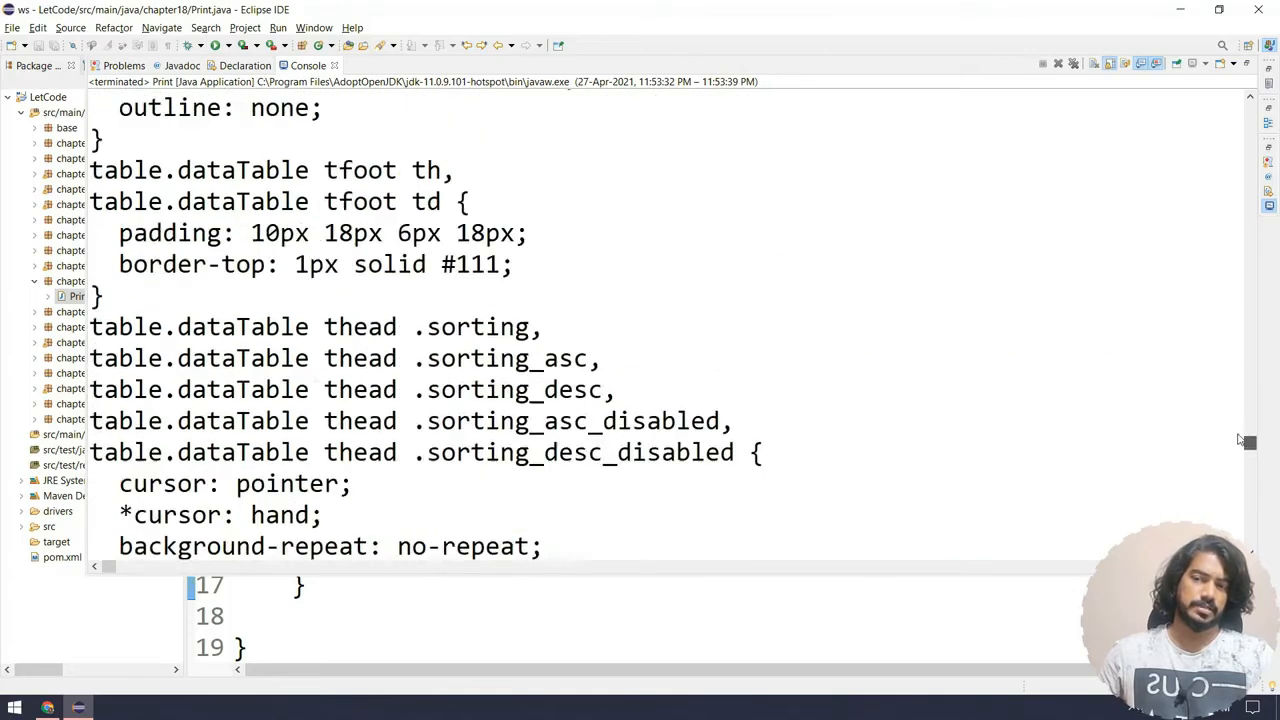
{"action": "scroll", "scroll_direction": "down", "scroll_amount": 3}
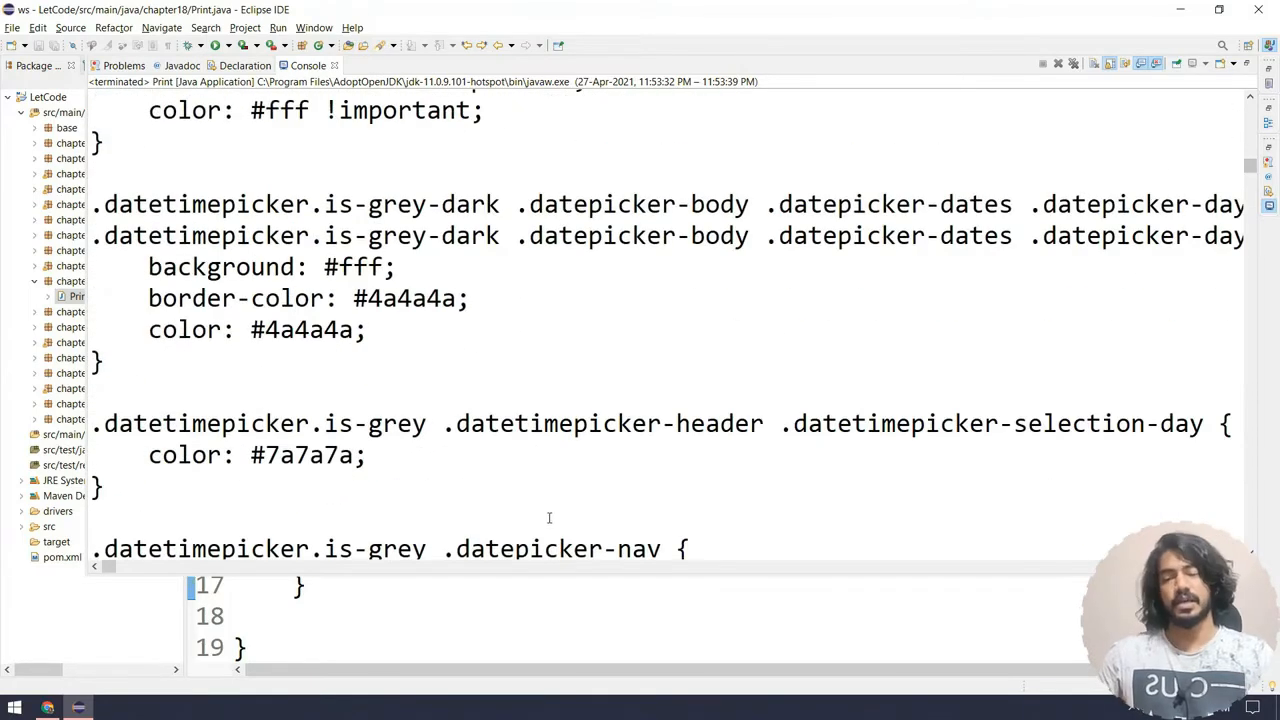